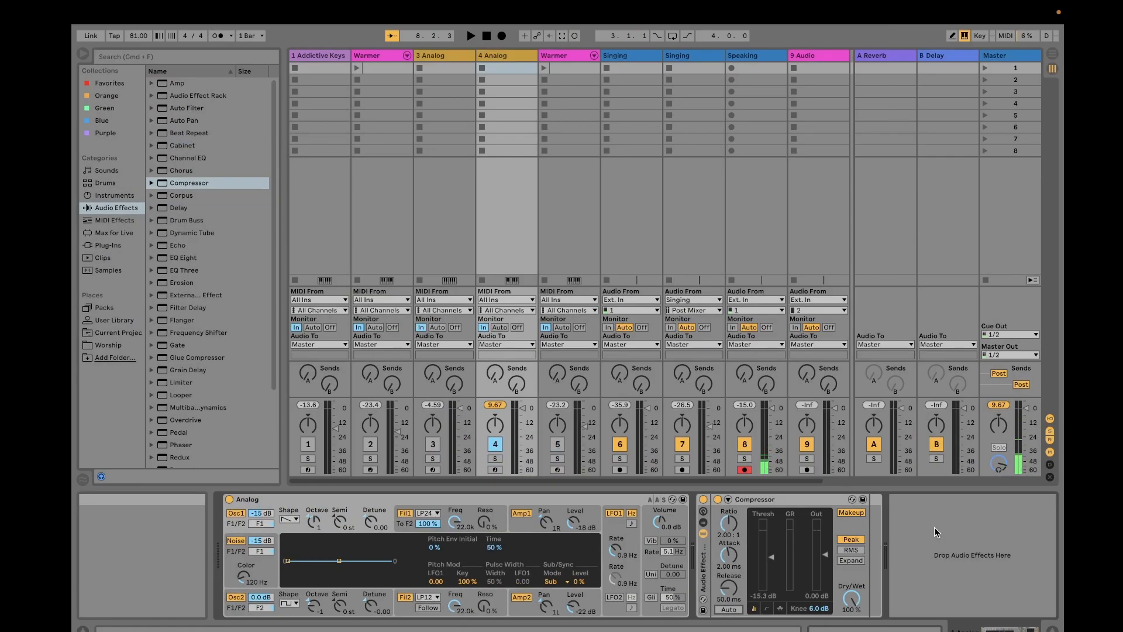
{"action": "mouse_move", "coordinate": [958, 543]}
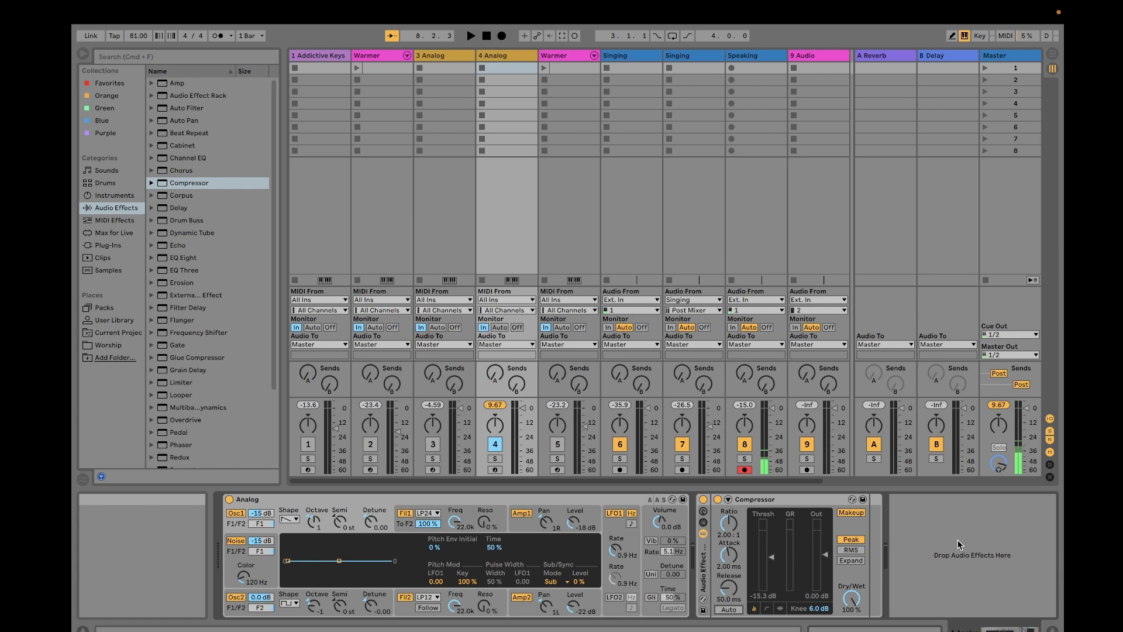
{"action": "mouse_move", "coordinate": [823, 520]}
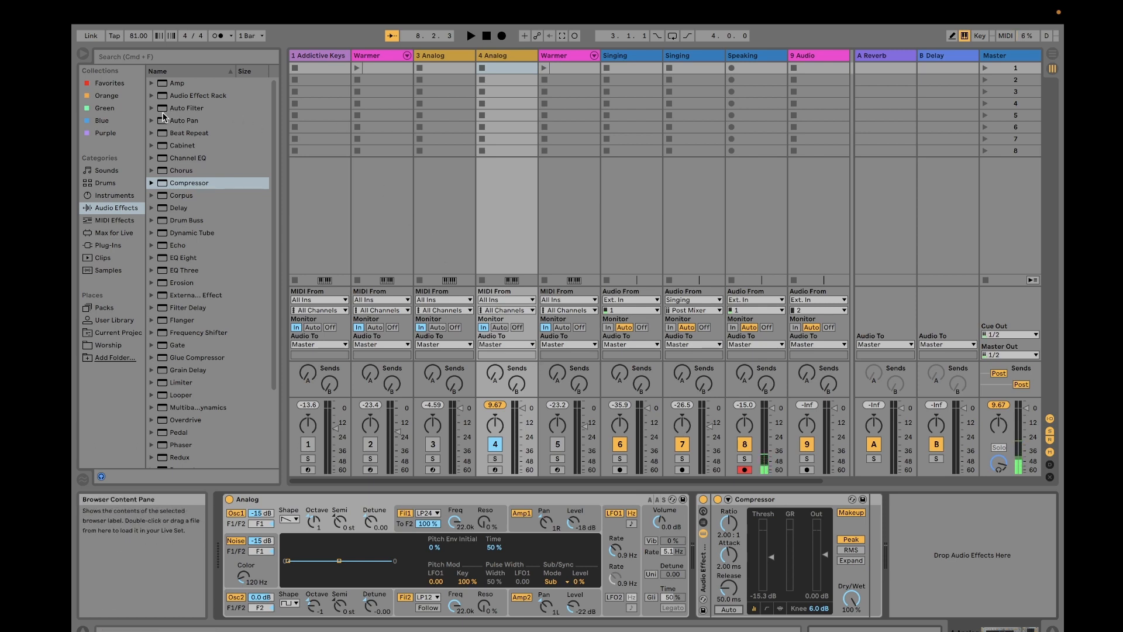
Load Auto Filter from Audio Effects onto the Analog track after the Compressor.
{"action": "left_click", "coordinate": [186, 108]}
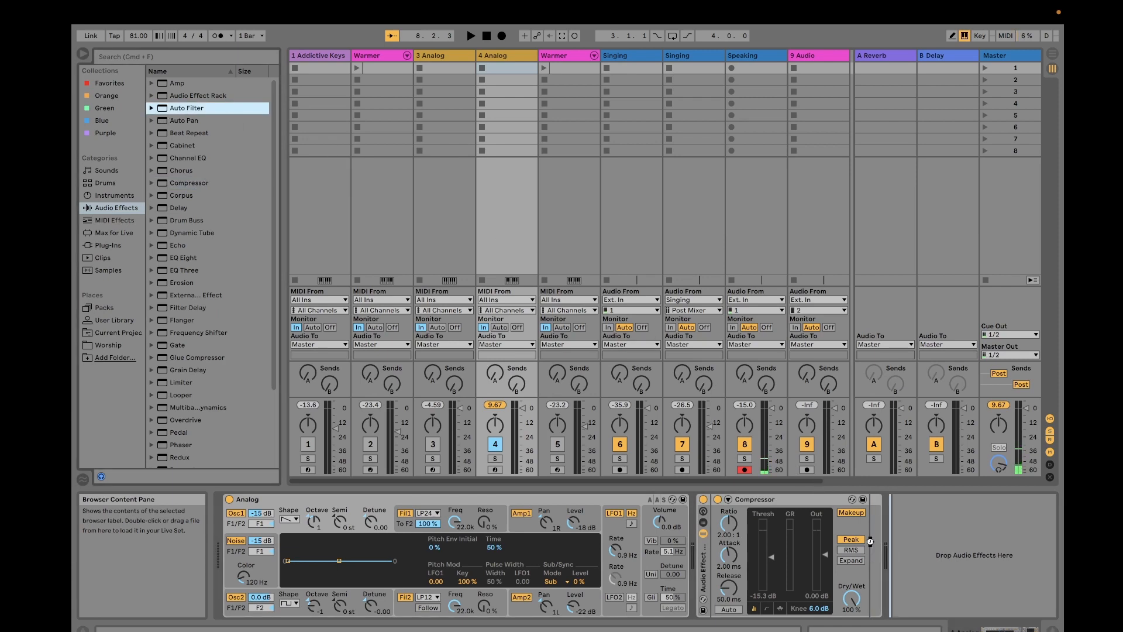
{"action": "double_click", "coordinate": [186, 107]}
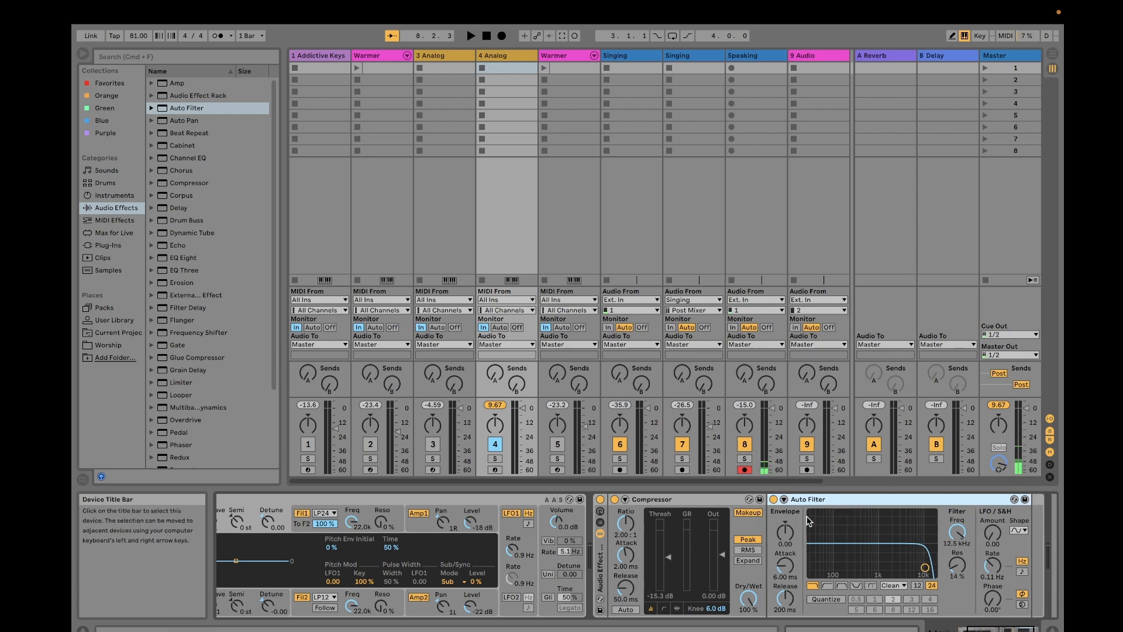
{"action": "mouse_move", "coordinate": [672, 555]}
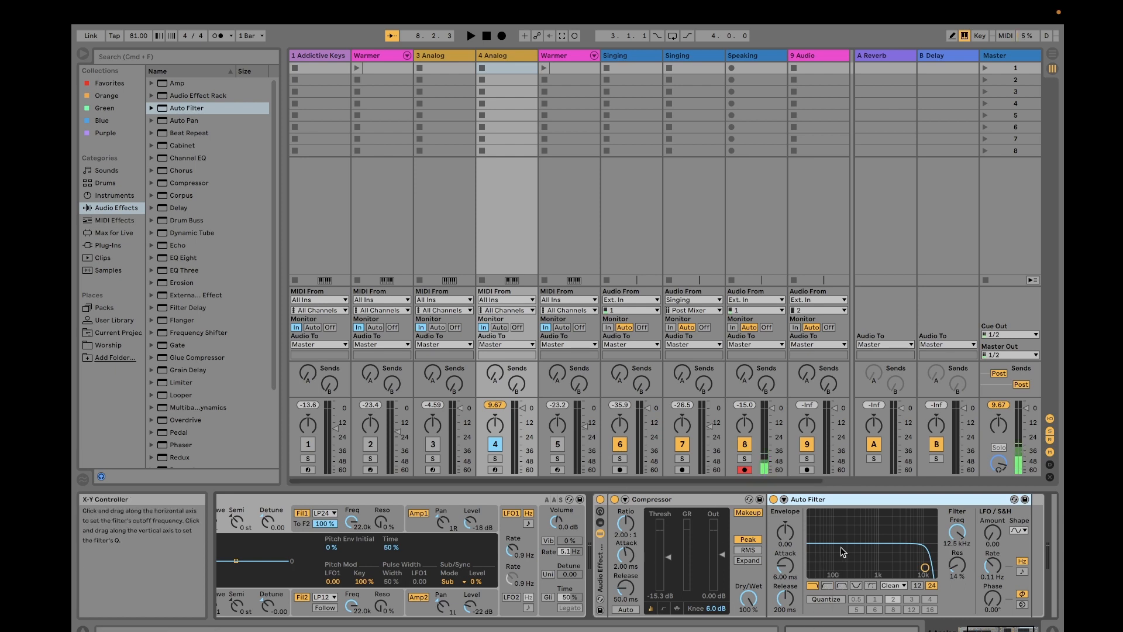
{"action": "mouse_move", "coordinate": [783, 519]}
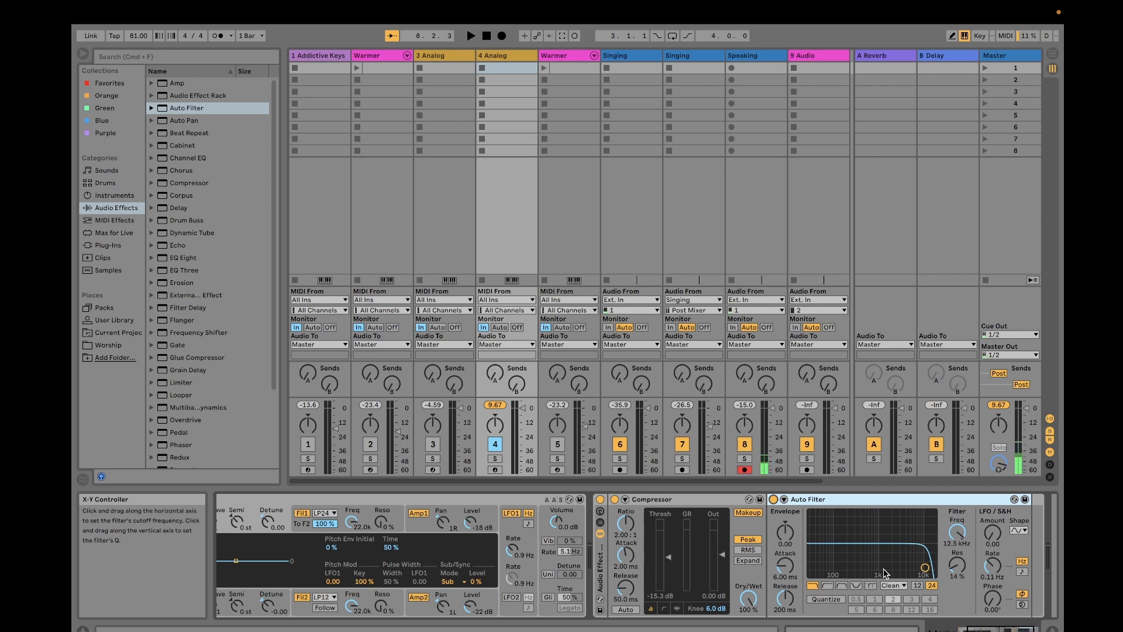
{"action": "mouse_move", "coordinate": [625, 563]}
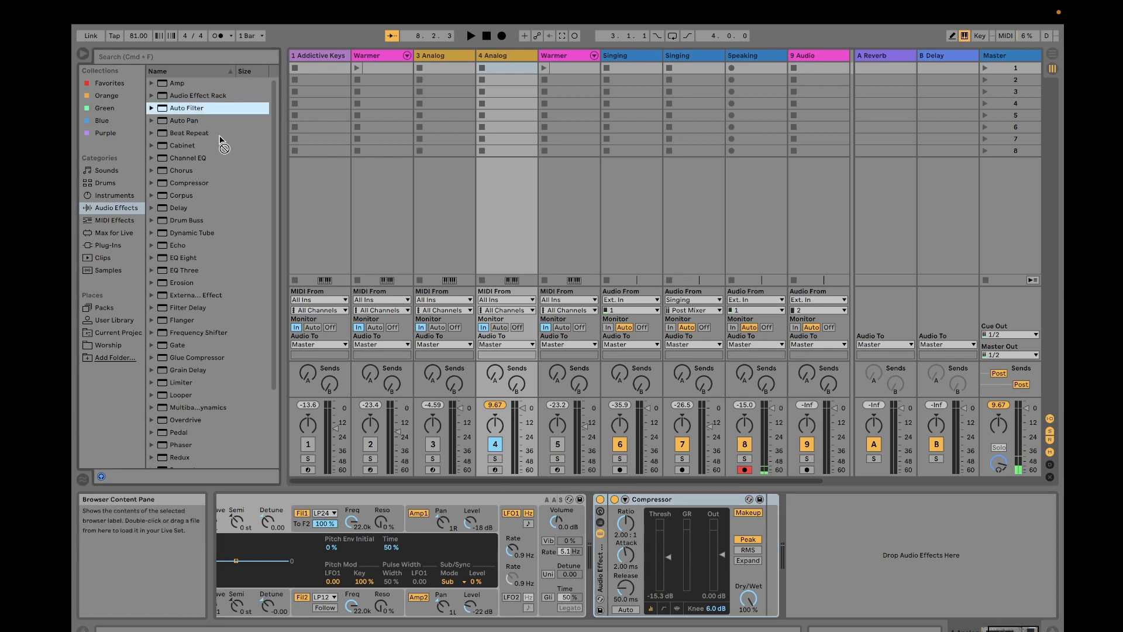
Load another Auto Filter and drop its cutoff to about 1.39 kHz.
{"action": "double_click", "coordinate": [186, 108]}
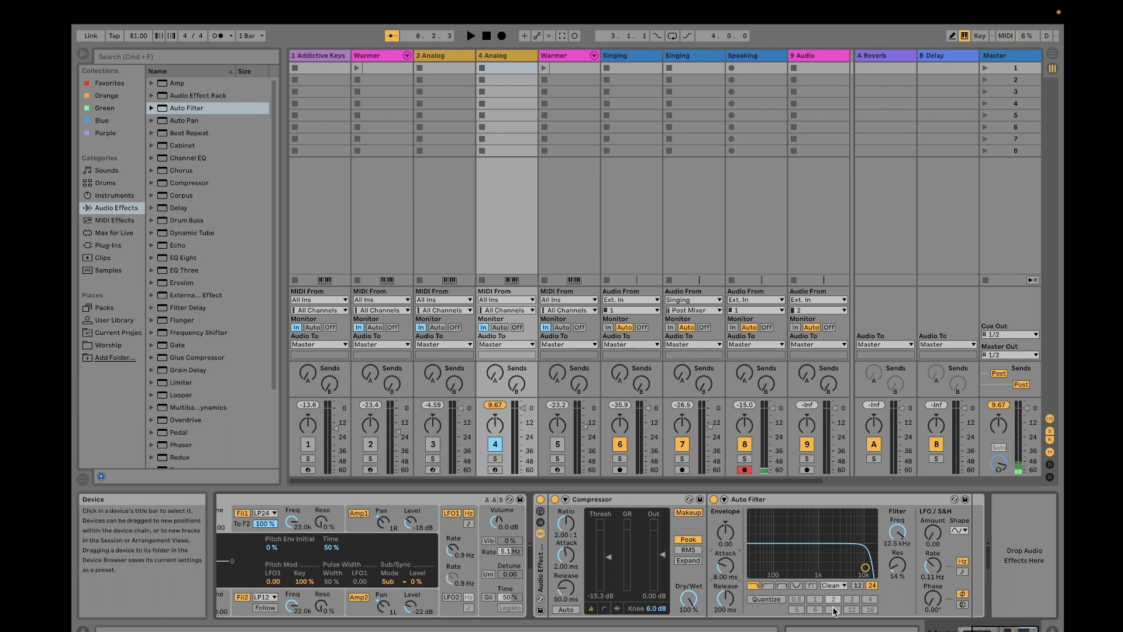
{"action": "left_click", "coordinate": [870, 585]}
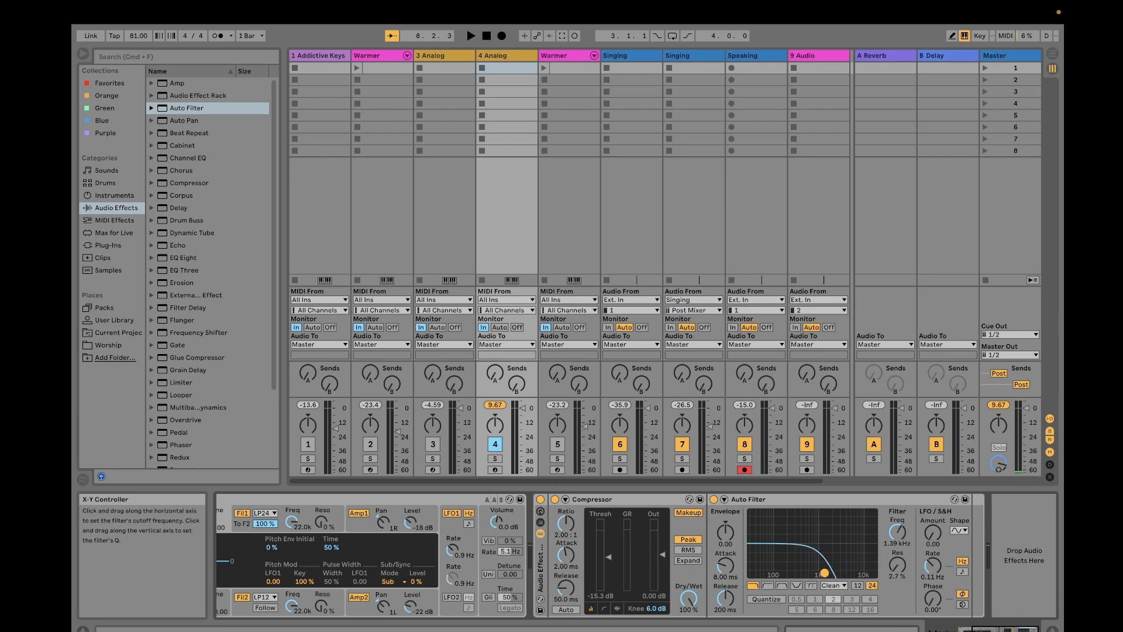
Push the Auto Filter cutoff down to roughly 26 Hz with resonance near 5%.
{"action": "left_click_drag", "start_coordinate": [842, 555], "coordinate": [822, 572]}
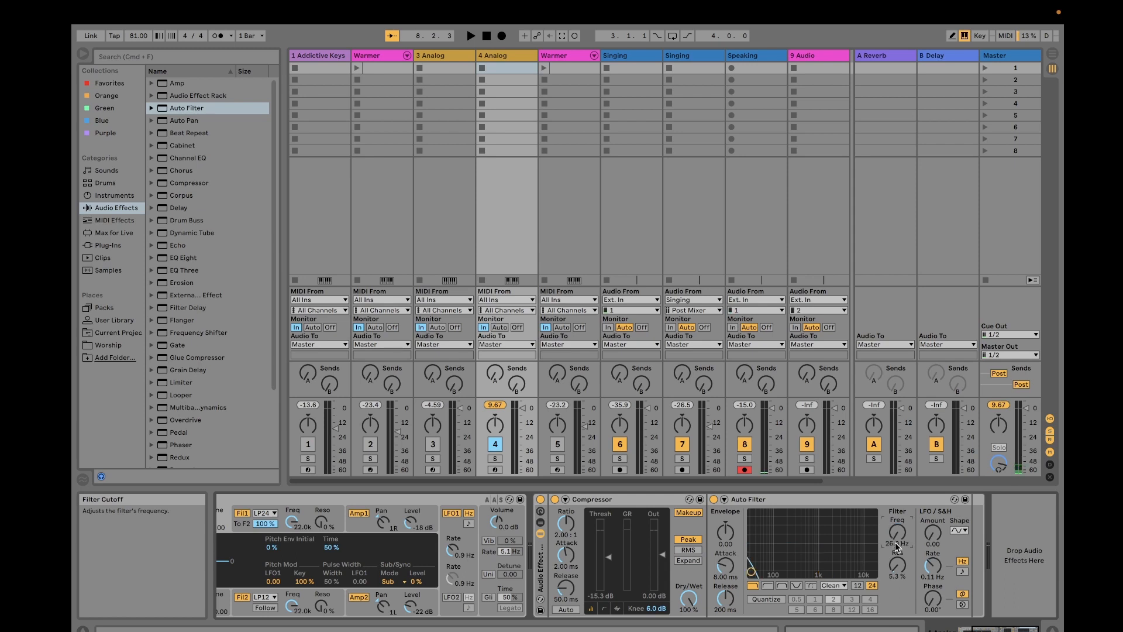
Bring the cutoff back up to about 1.41 kHz and resonance to 8.9%.
{"action": "left_click_drag", "start_coordinate": [897, 544], "coordinate": [897, 534]}
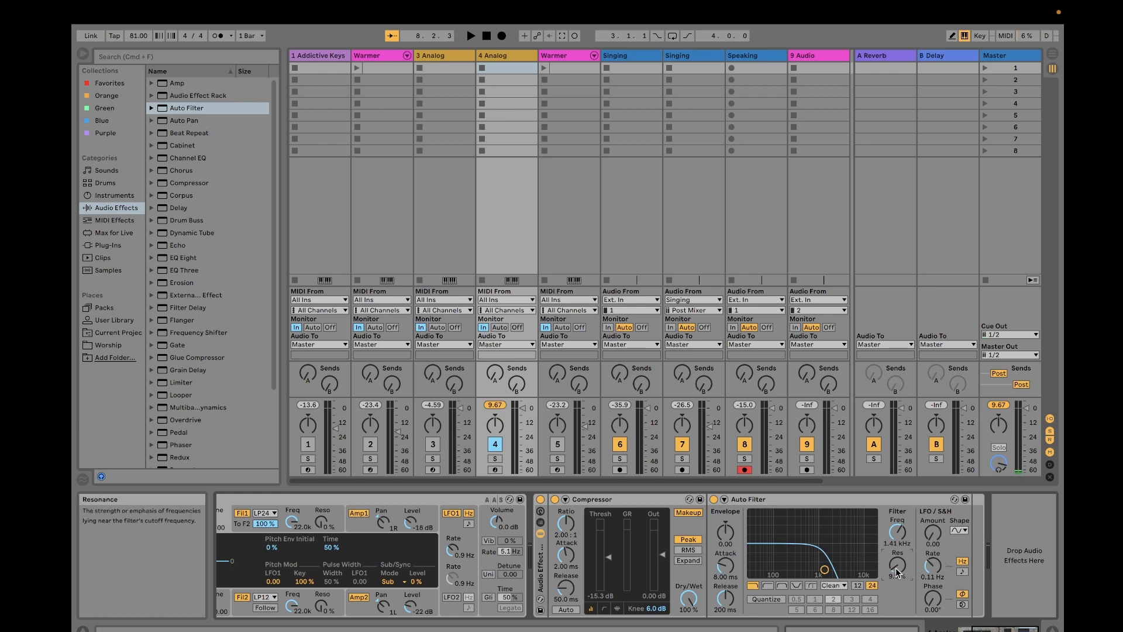
{"action": "left_click_drag", "start_coordinate": [896, 566], "coordinate": [896, 555]}
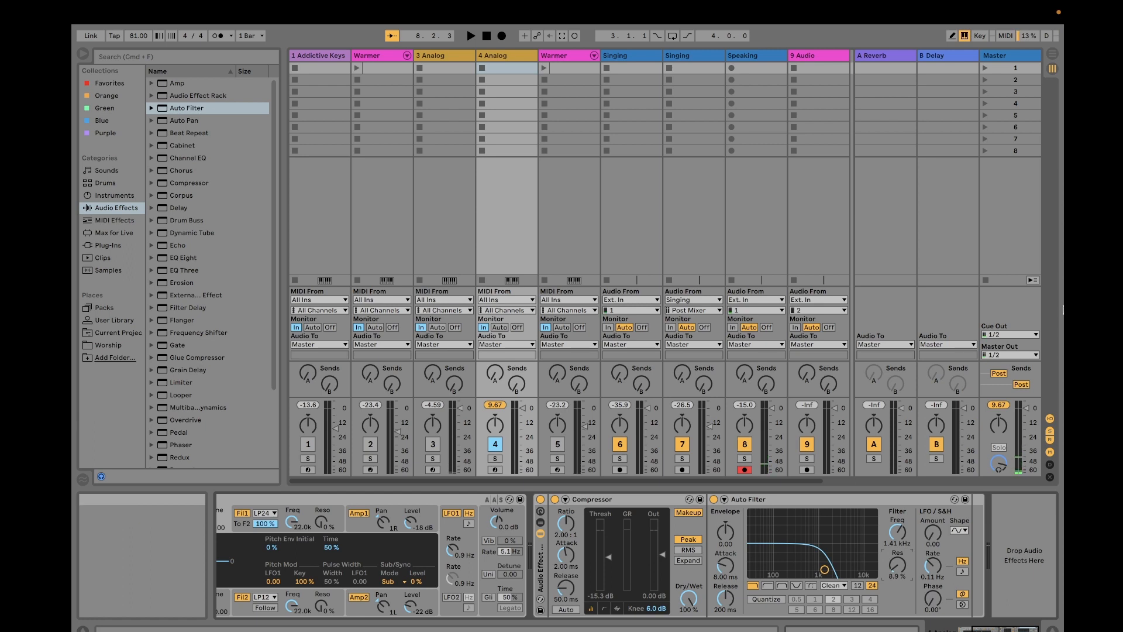
{"action": "mouse_move", "coordinate": [945, 523]}
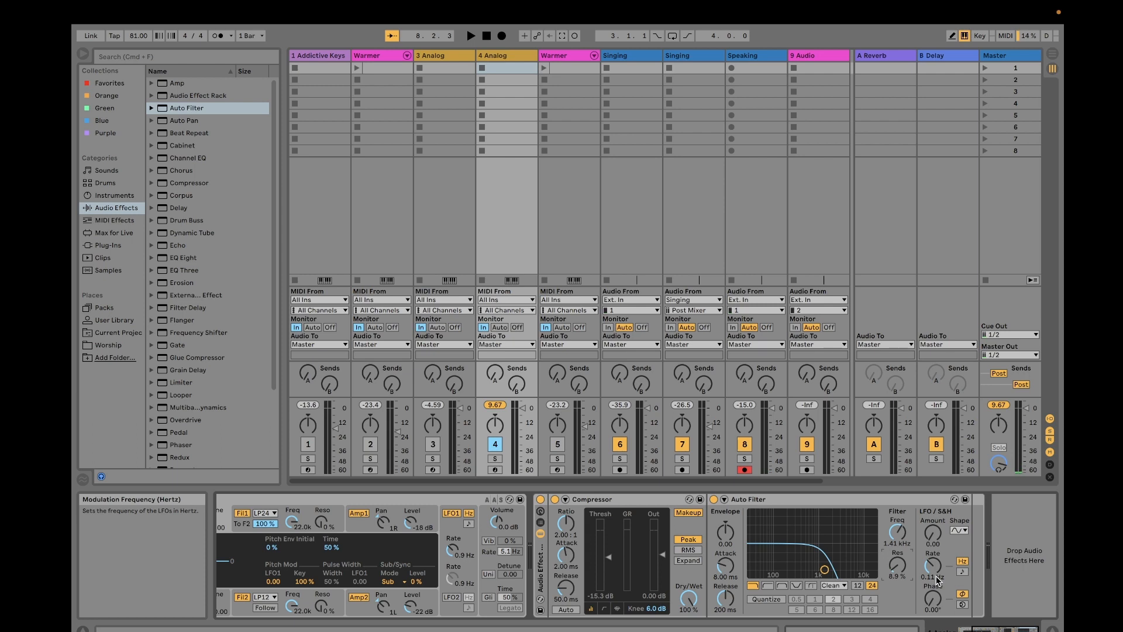
{"action": "mouse_move", "coordinate": [932, 592]}
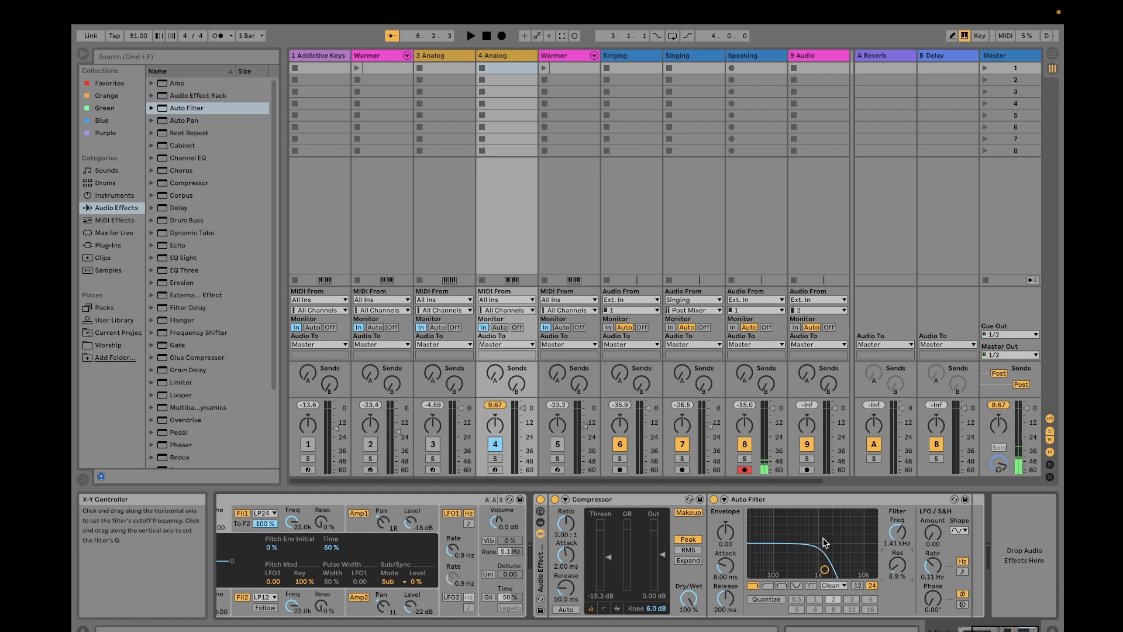
{"action": "mouse_move", "coordinate": [869, 530]}
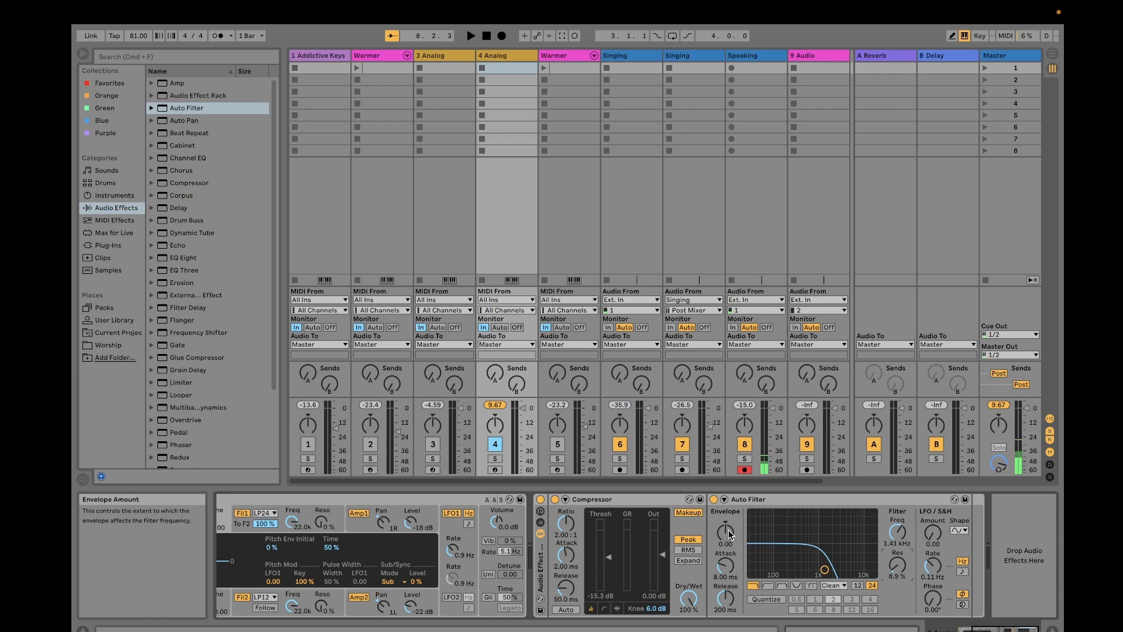
{"action": "left_click_drag", "start_coordinate": [726, 532], "coordinate": [727, 548]}
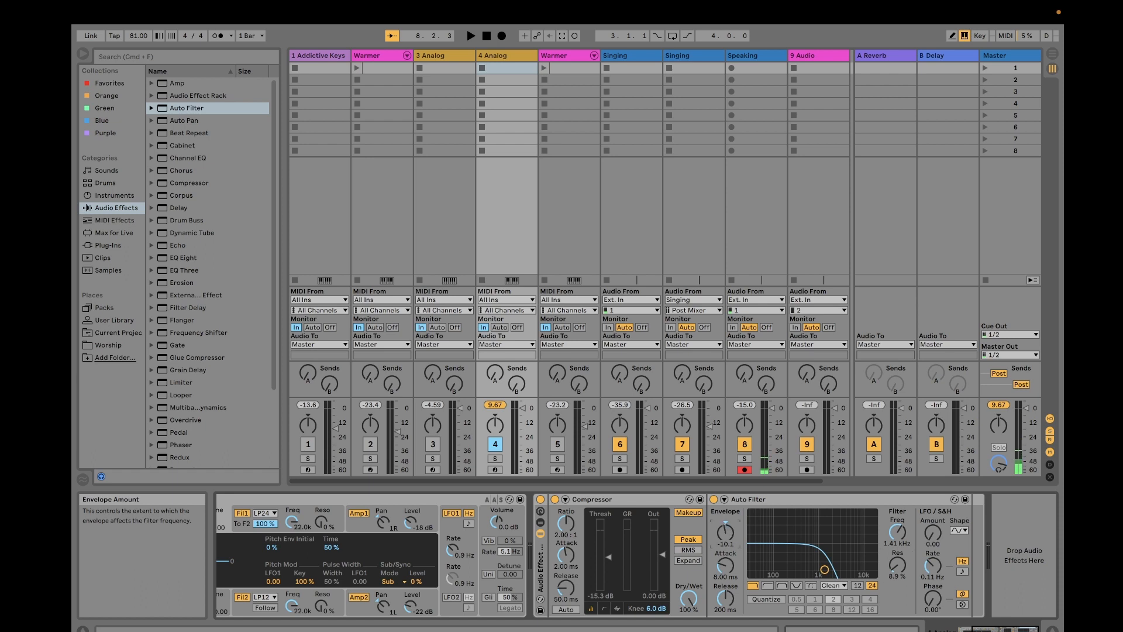
{"action": "left_click_drag", "start_coordinate": [727, 529], "coordinate": [726, 544]}
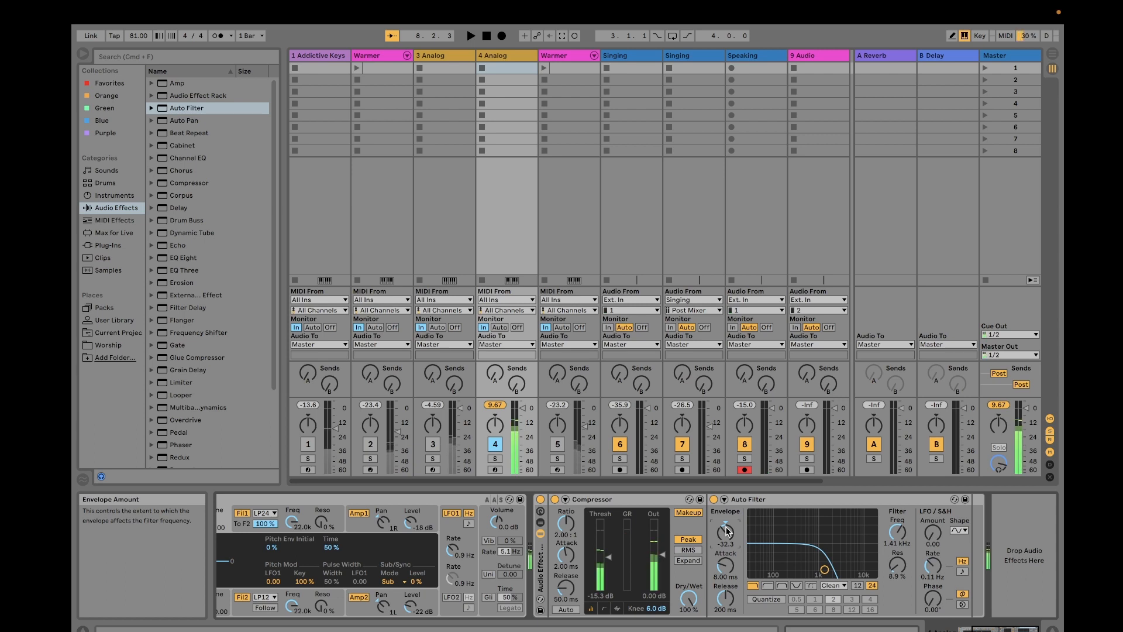
{"action": "left_click_drag", "start_coordinate": [726, 530], "coordinate": [726, 516]}
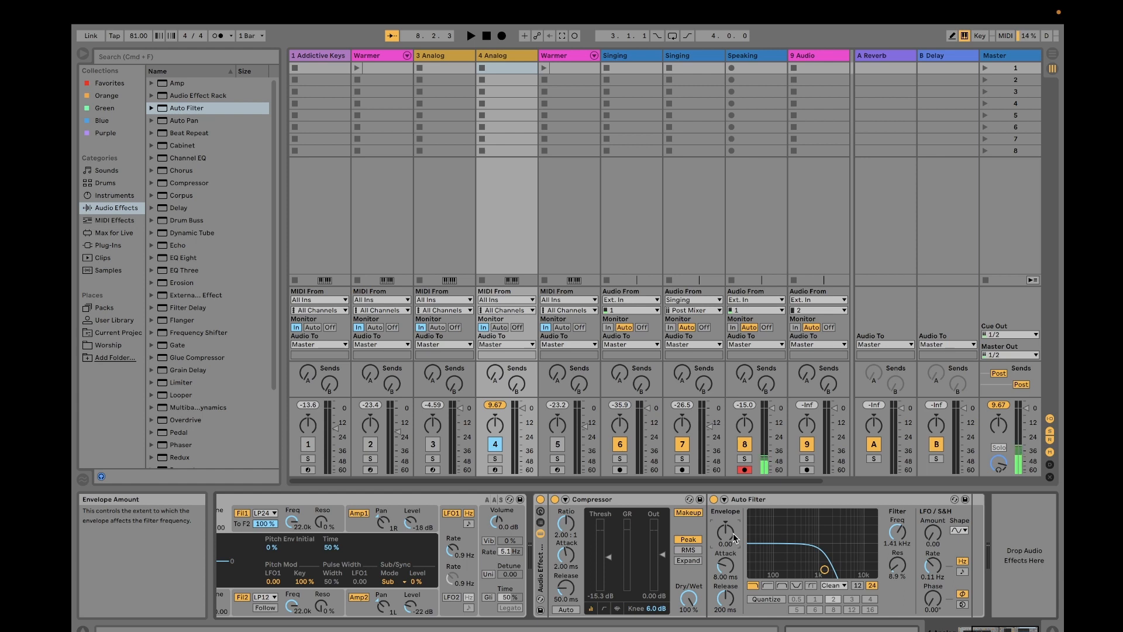
{"action": "mouse_move", "coordinate": [602, 579]}
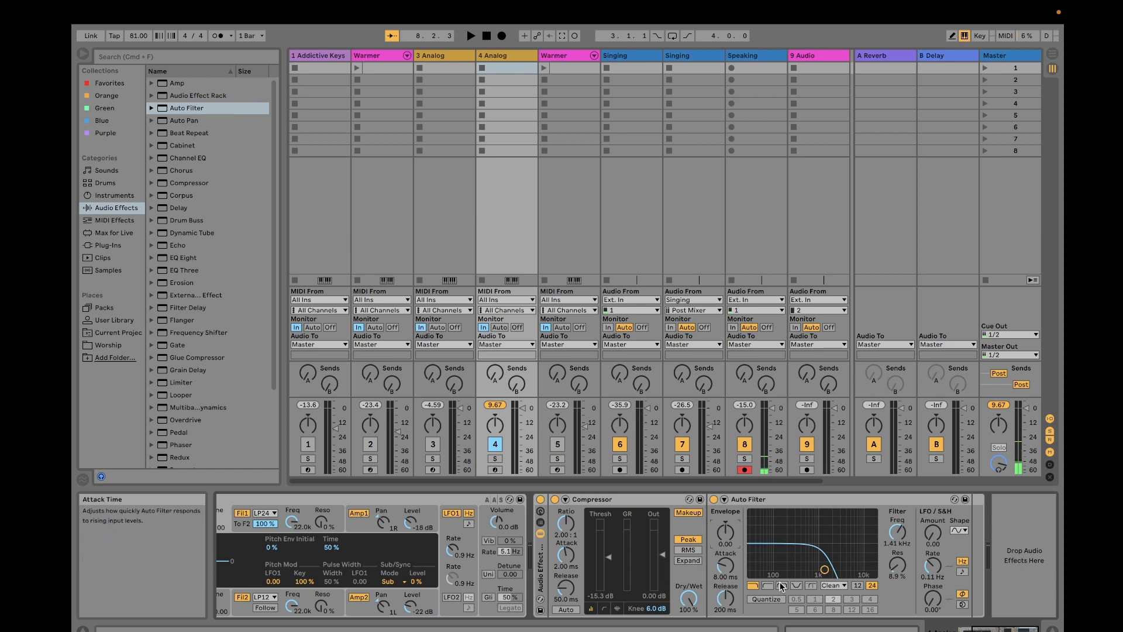
{"action": "mouse_move", "coordinate": [868, 608]}
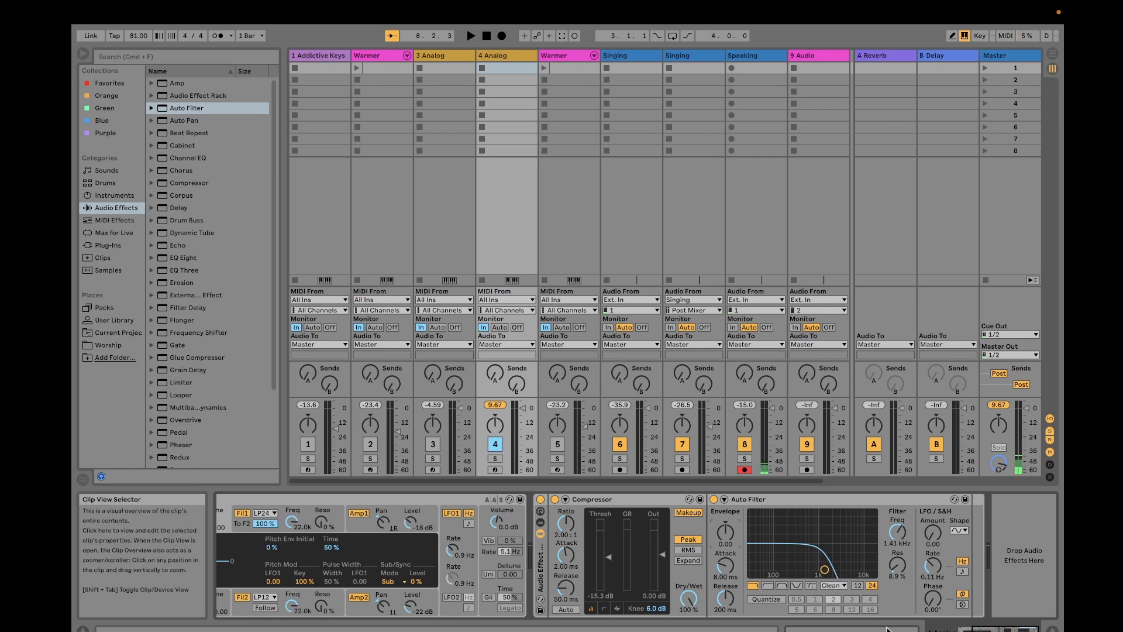
{"action": "mouse_move", "coordinate": [725, 598]}
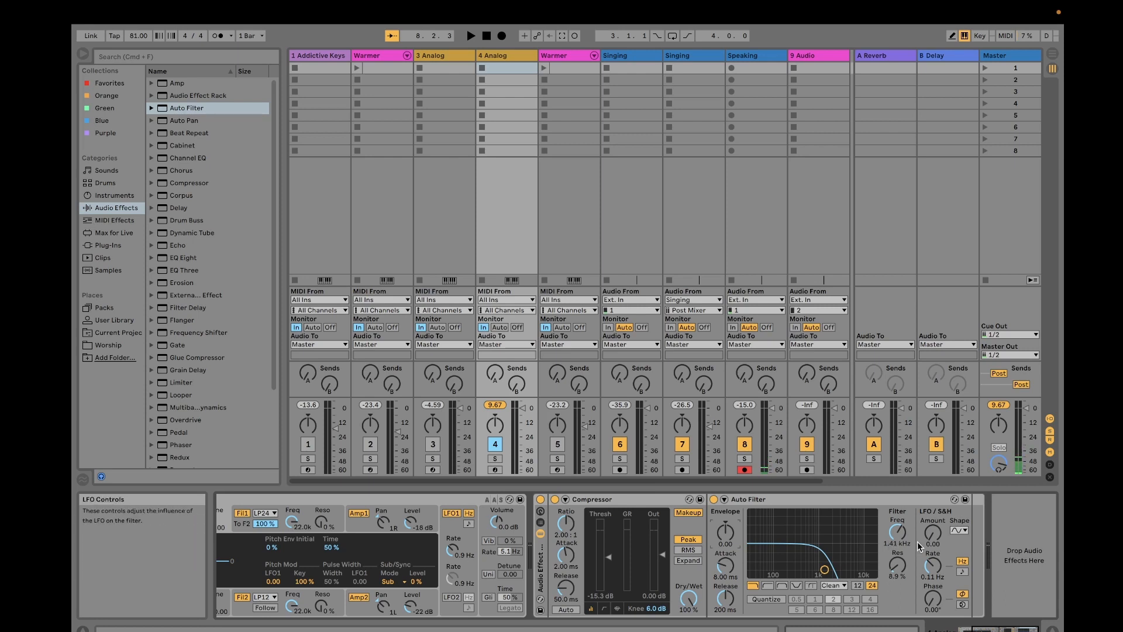
{"action": "mouse_move", "coordinate": [934, 533]}
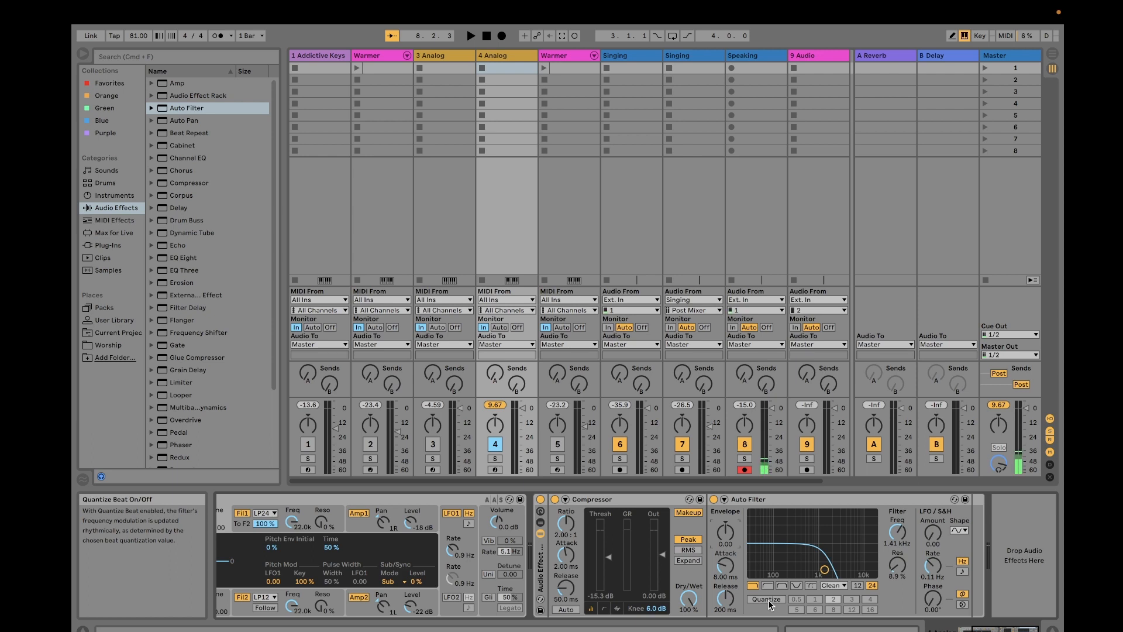
{"action": "mouse_move", "coordinate": [895, 567]}
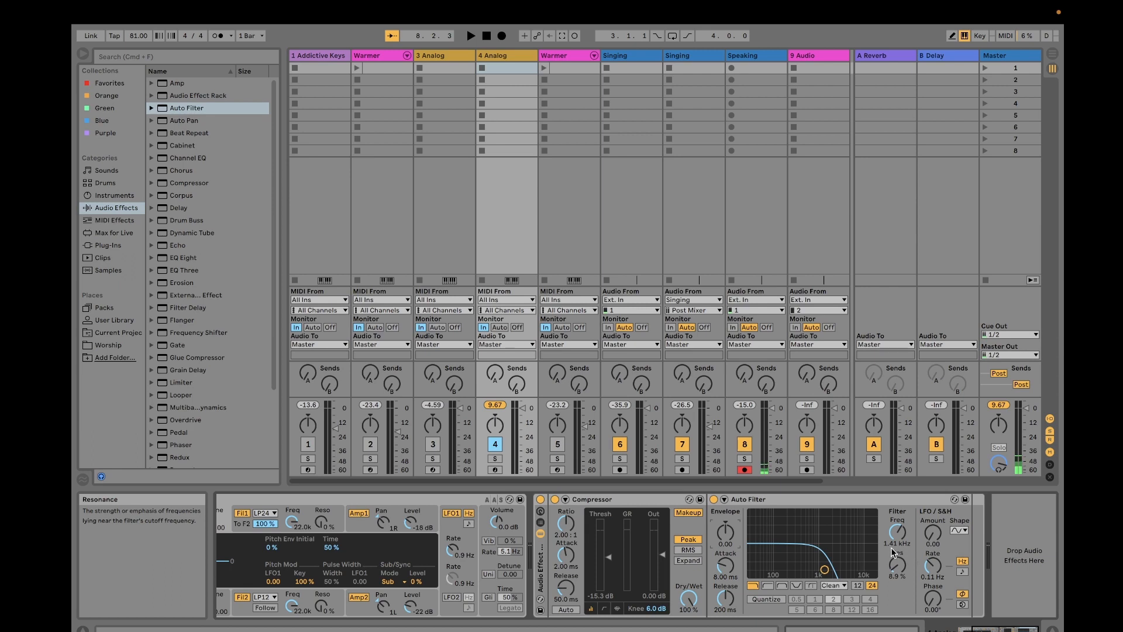
{"action": "mouse_move", "coordinate": [897, 547]}
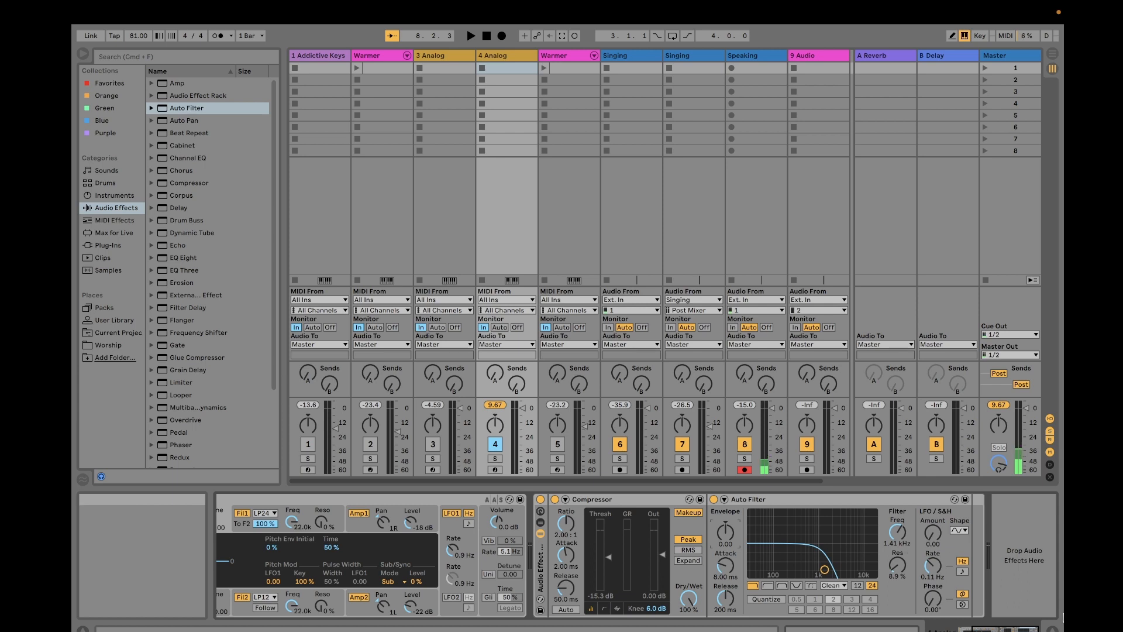
{"action": "mouse_move", "coordinate": [900, 534]}
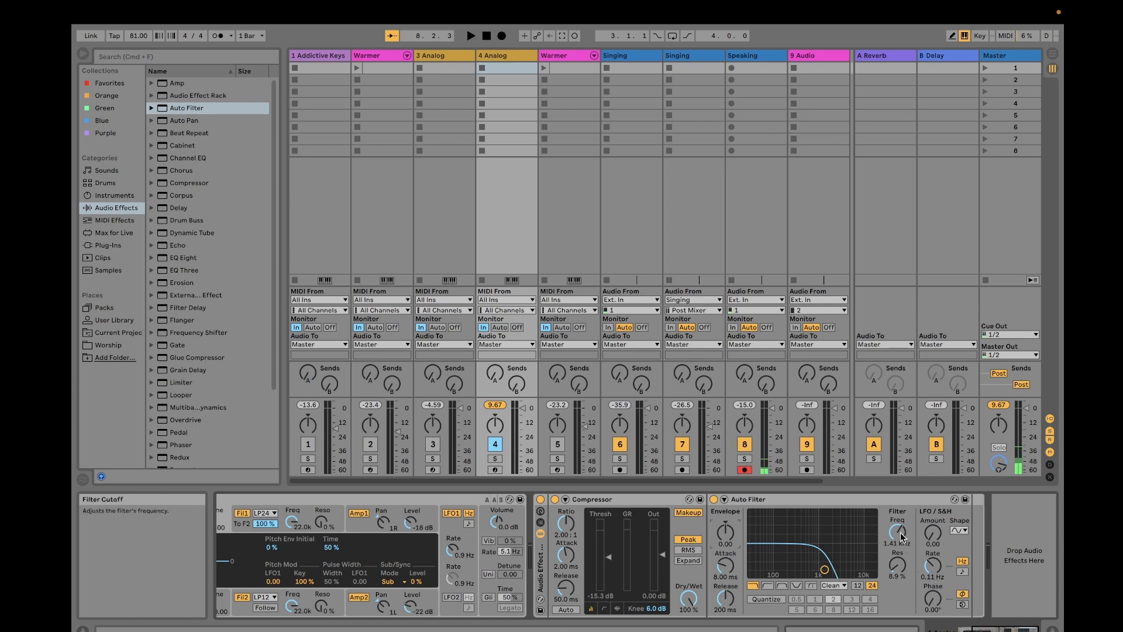
Sweep the cutoff around 1 kHz, ending at about 1.43 kHz with 0% resonance.
{"action": "left_click_drag", "start_coordinate": [900, 532], "coordinate": [900, 551]}
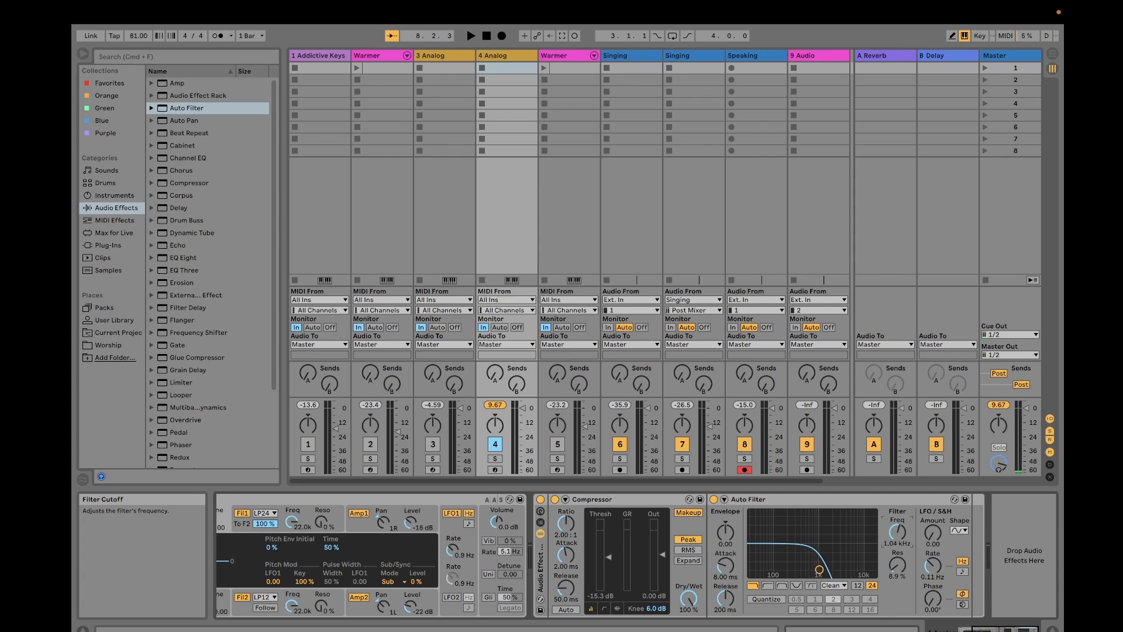
{"action": "left_click_drag", "start_coordinate": [815, 570], "coordinate": [824, 570]}
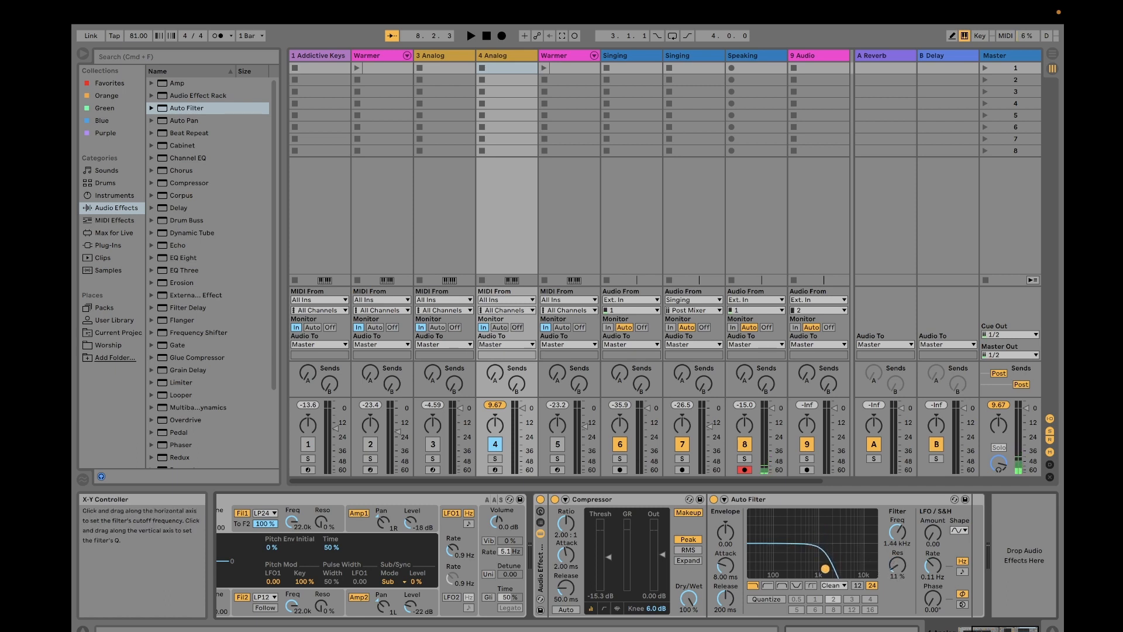
{"action": "left_click_drag", "start_coordinate": [826, 554], "coordinate": [827, 570]}
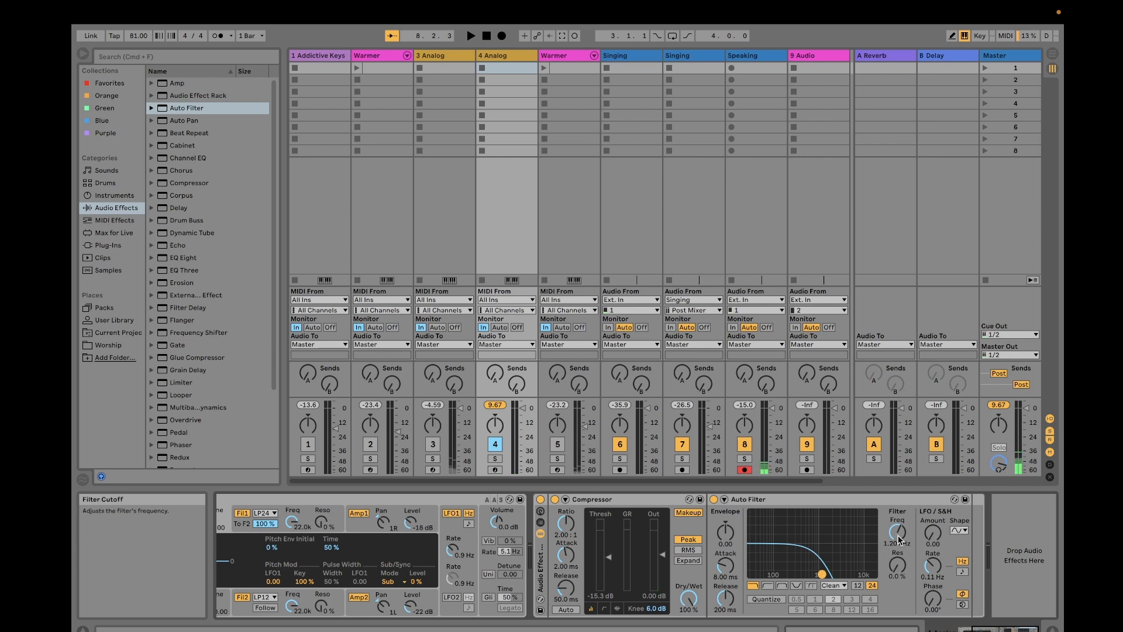
{"action": "left_click_drag", "start_coordinate": [897, 533], "coordinate": [898, 528]}
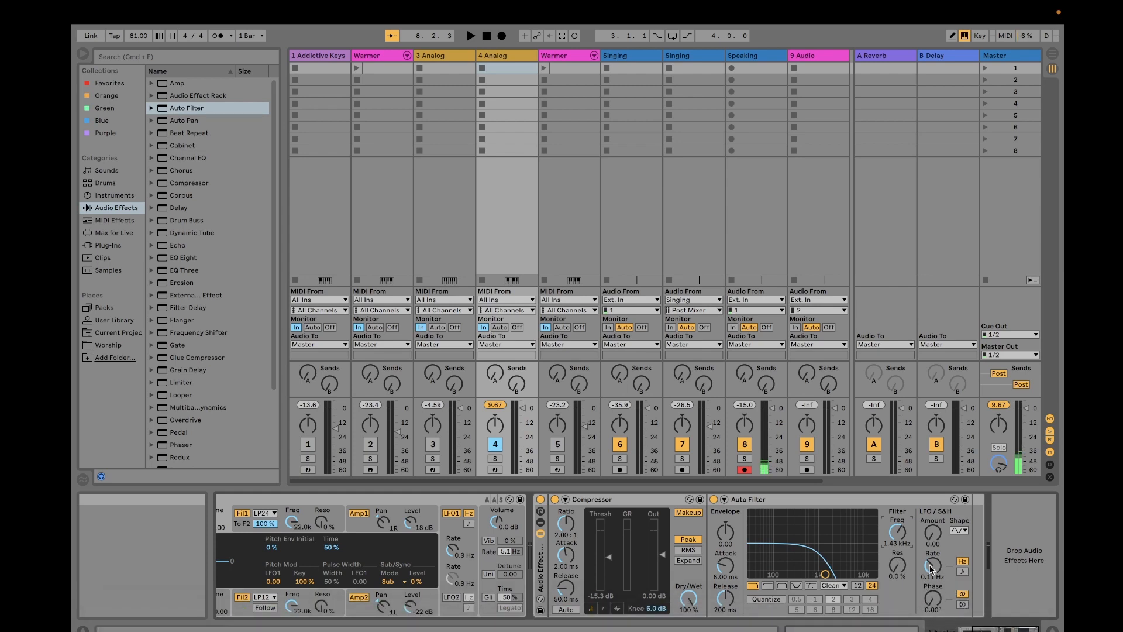
Raise the LFO modulation amount to 7.03 at a rate of about 0.12 Hz.
{"action": "left_click_drag", "start_coordinate": [930, 566], "coordinate": [930, 559]}
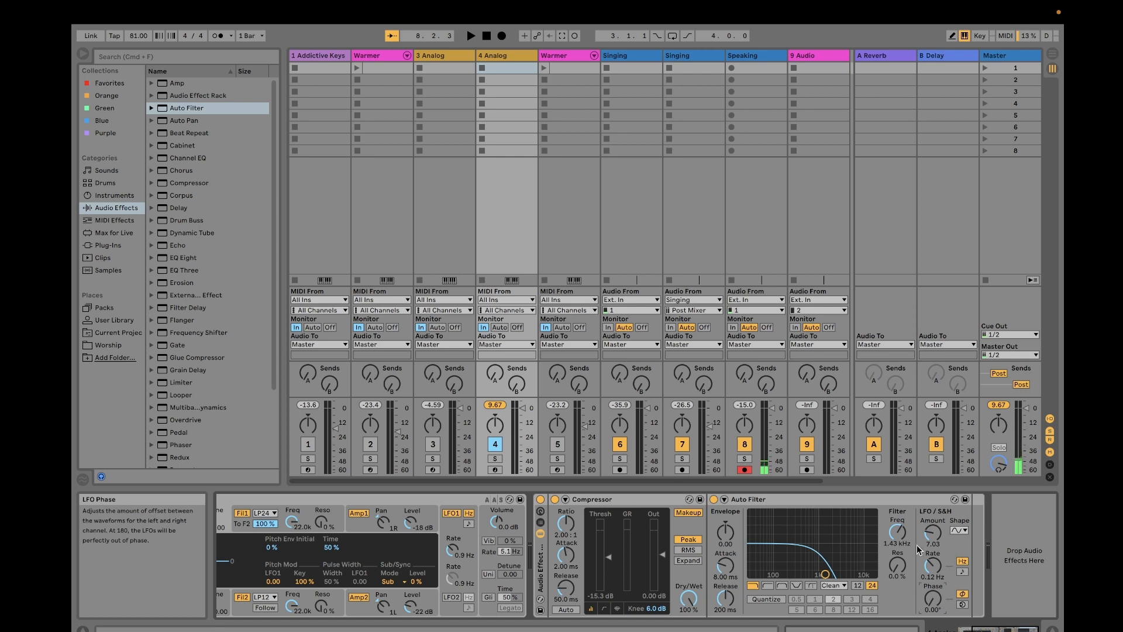
{"action": "left_click", "coordinate": [959, 530]}
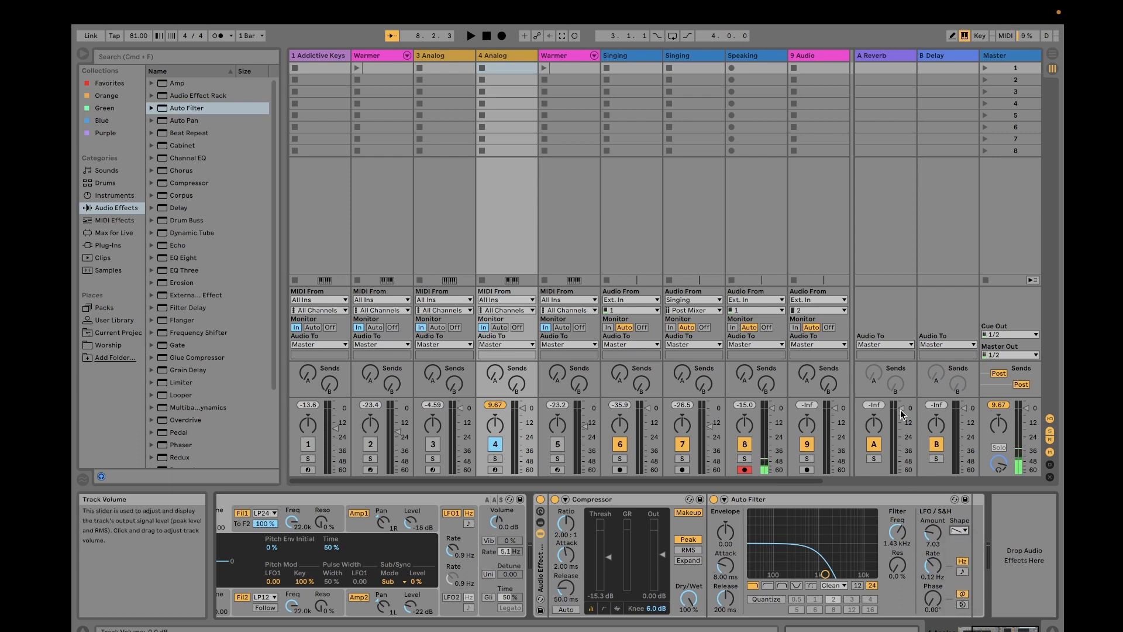
{"action": "left_click", "coordinate": [959, 531]}
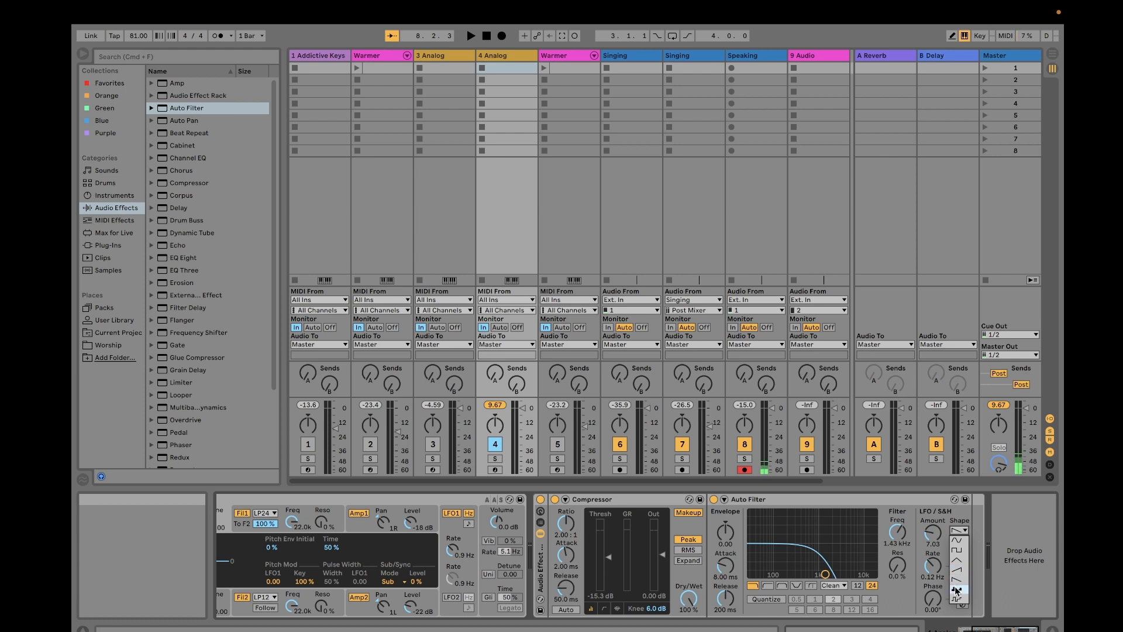
Choose a different LFO waveform shape from the Shape dropdown.
{"action": "left_click", "coordinate": [958, 531]}
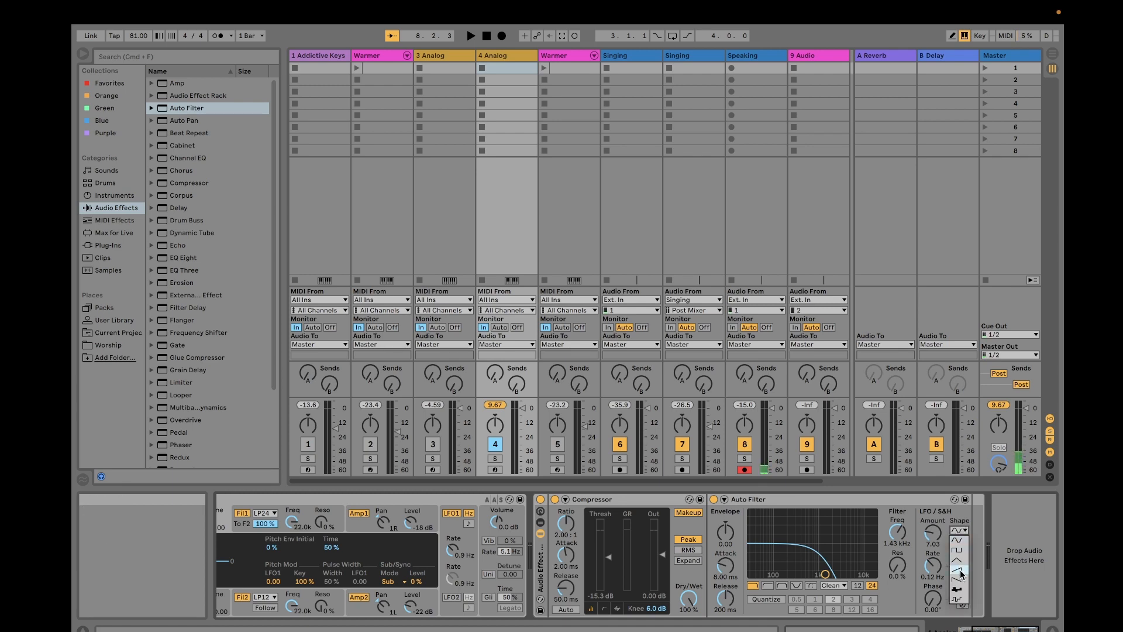
{"action": "left_click", "coordinate": [959, 531]}
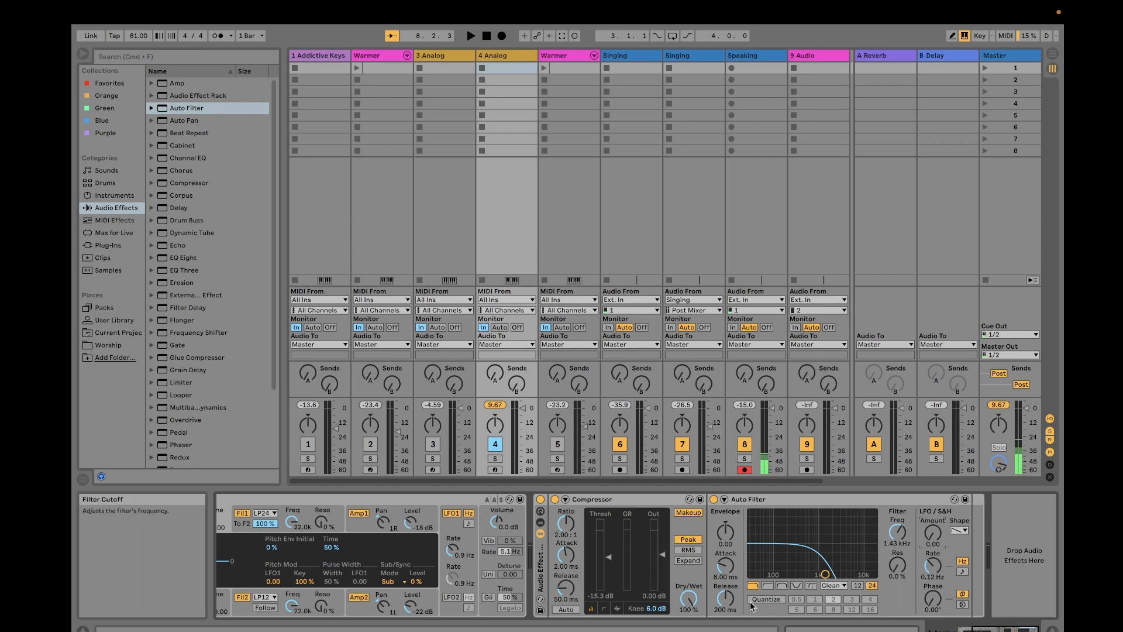
{"action": "mouse_move", "coordinate": [512, 473]}
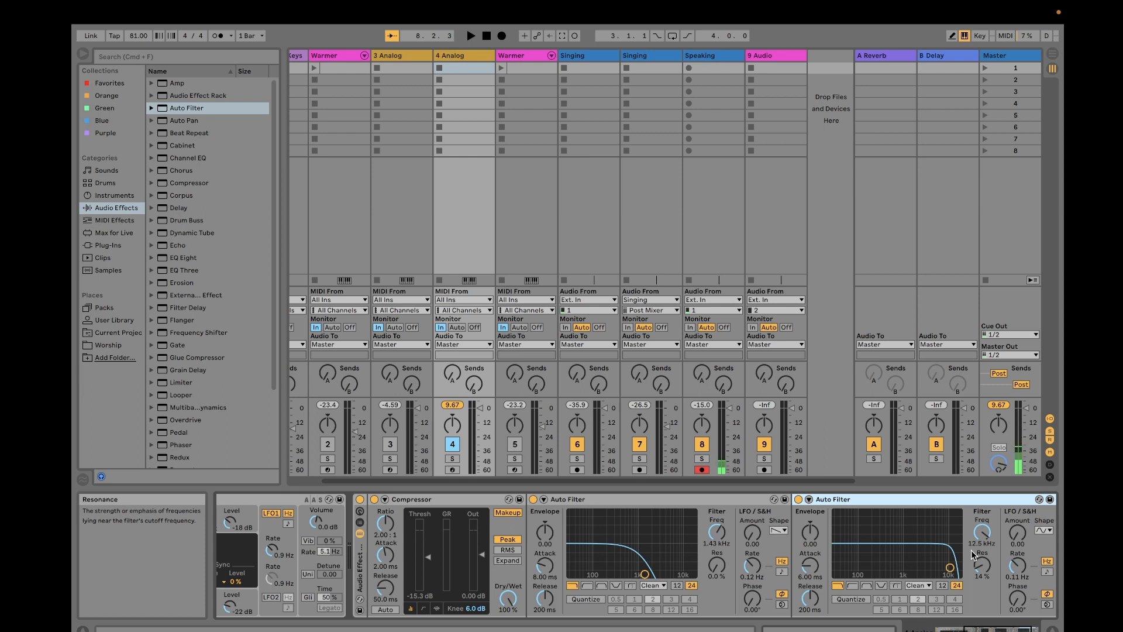
{"action": "mouse_move", "coordinate": [860, 592]}
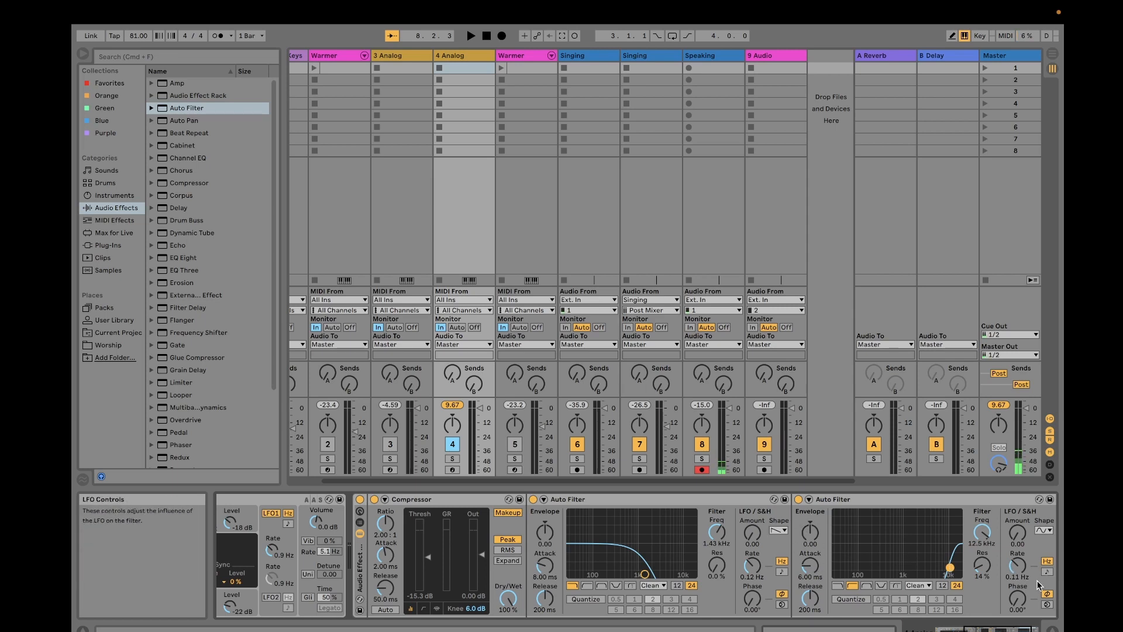
{"action": "mouse_move", "coordinate": [949, 569]}
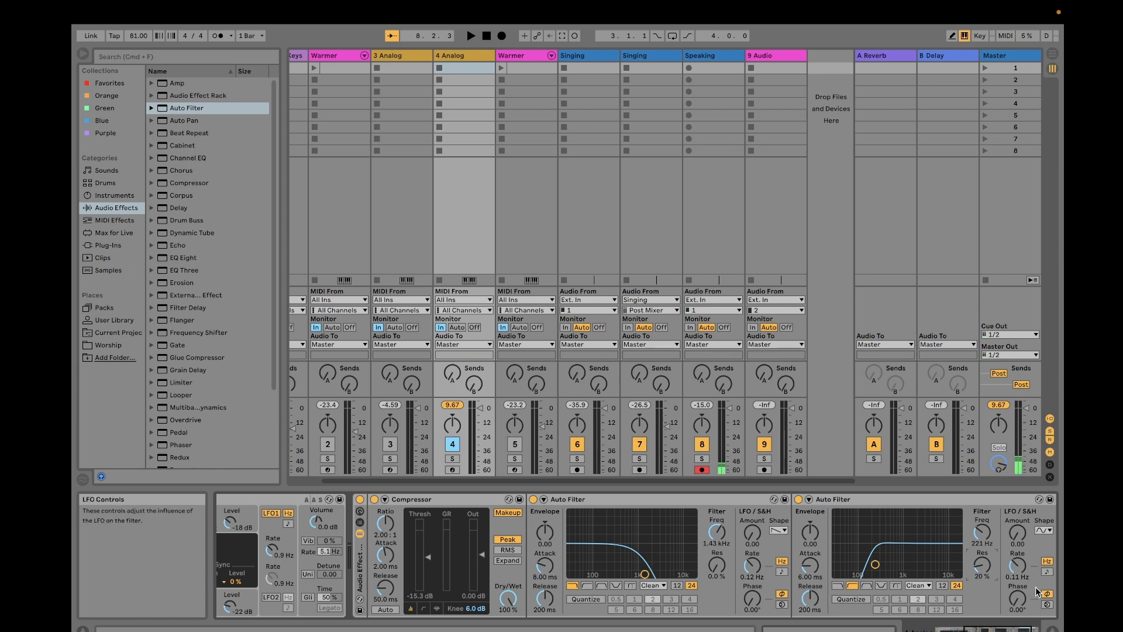
{"action": "mouse_move", "coordinate": [1049, 571]}
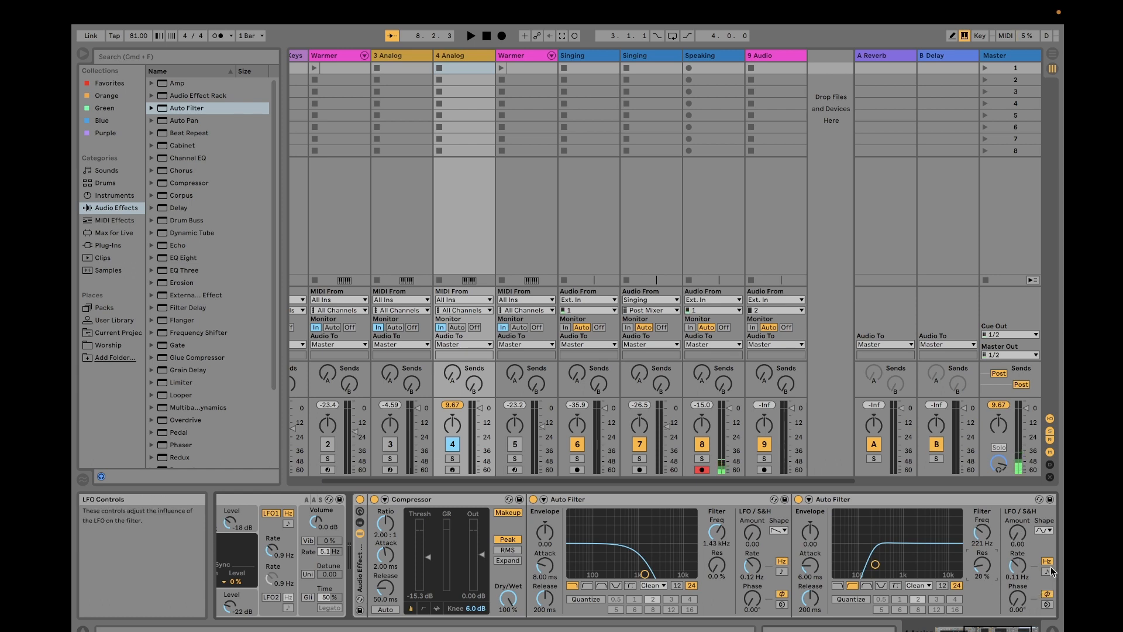